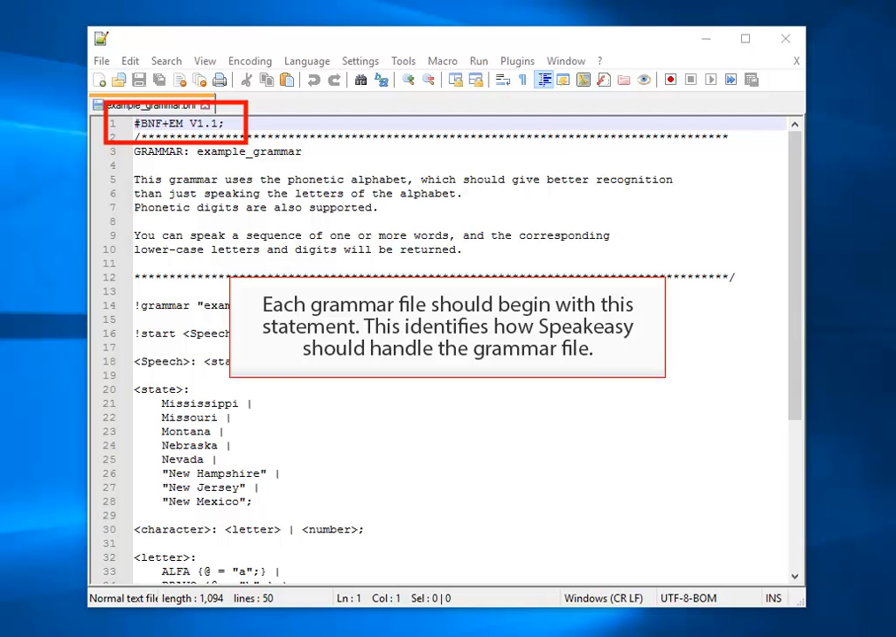
Step: Select the <state> term list (Mississippi through New Mexico), then reveal the letter and number rules at the file's end
drag(135, 136, 732, 276)
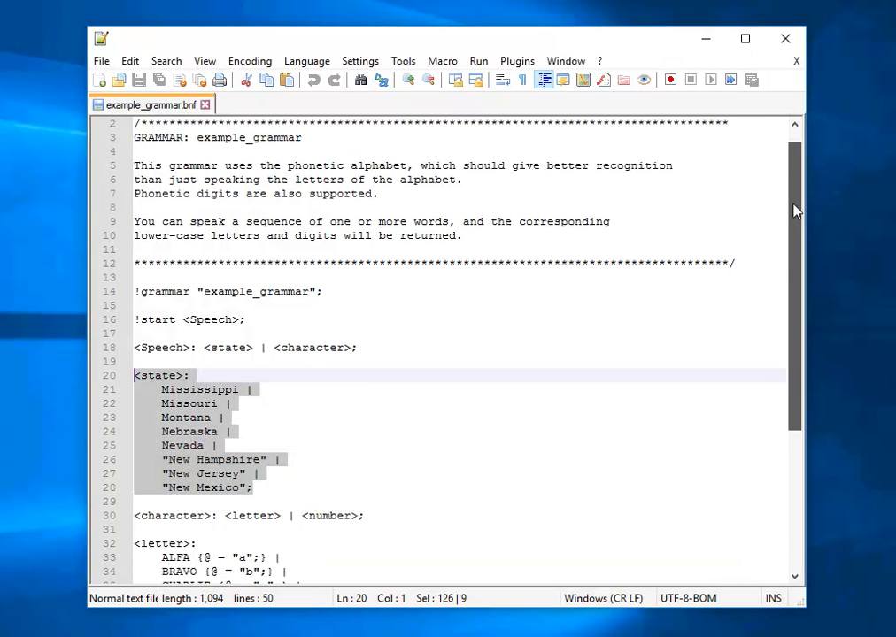
scroll(down, 3)
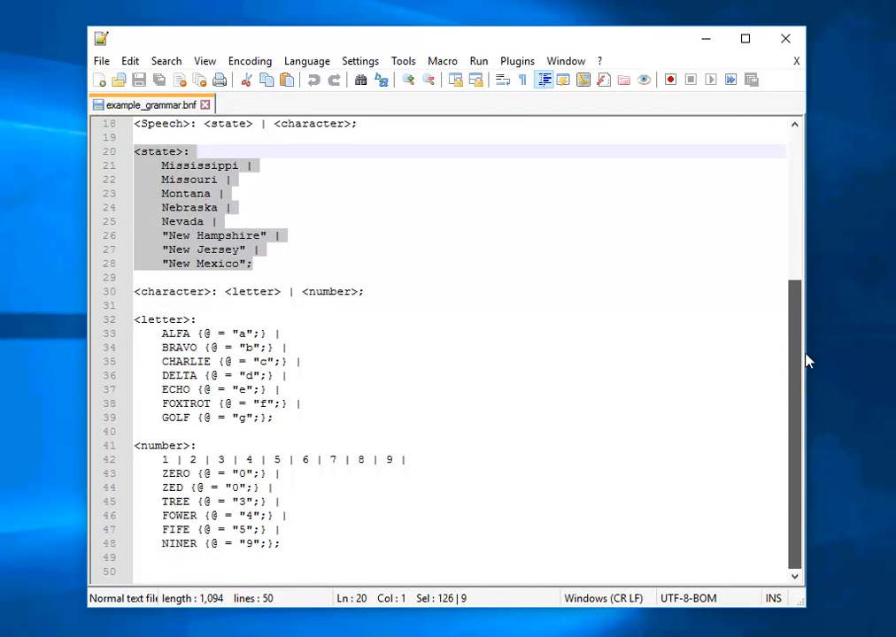